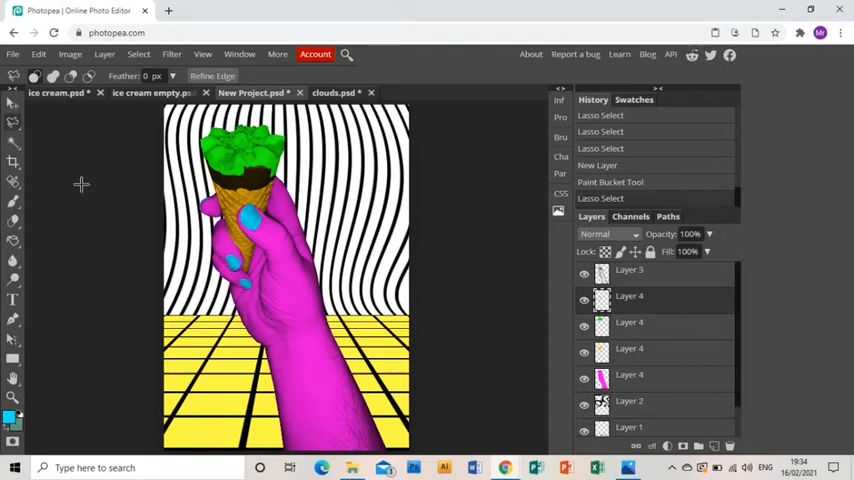
pyautogui.moveTo(78, 180)
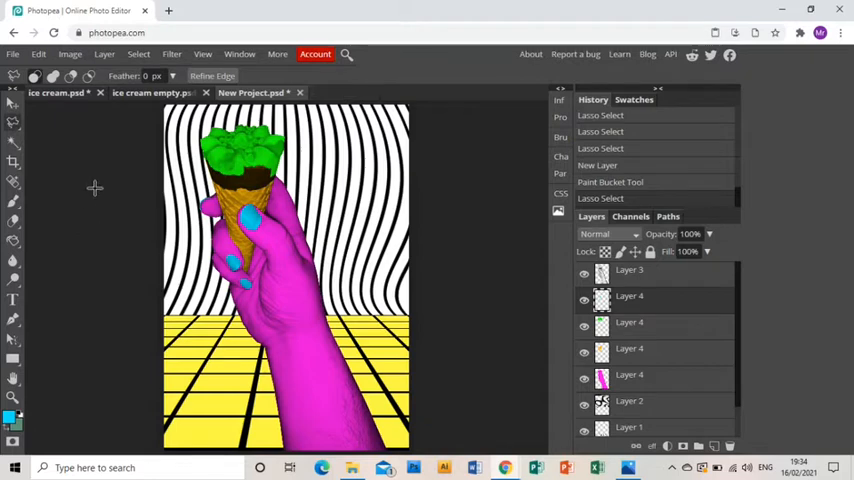
pyautogui.moveTo(80, 188)
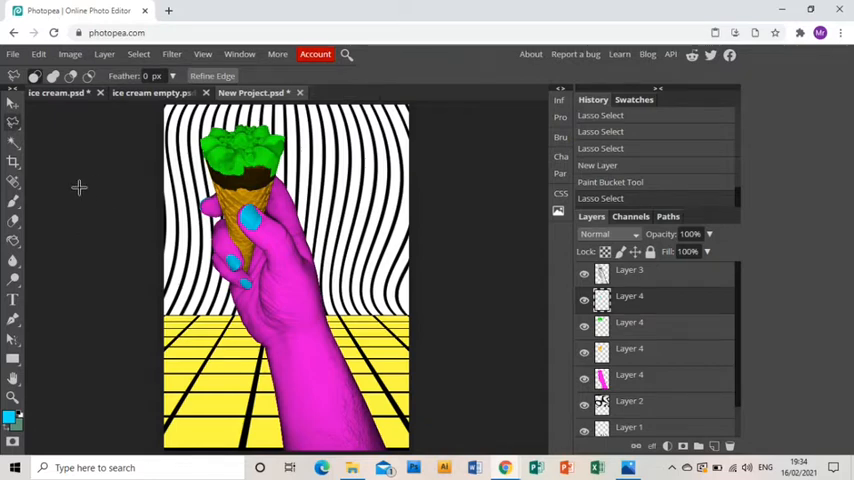
# Open the clouds image from the Desktop folder as a new document via File > Open
pyautogui.click(12, 54)
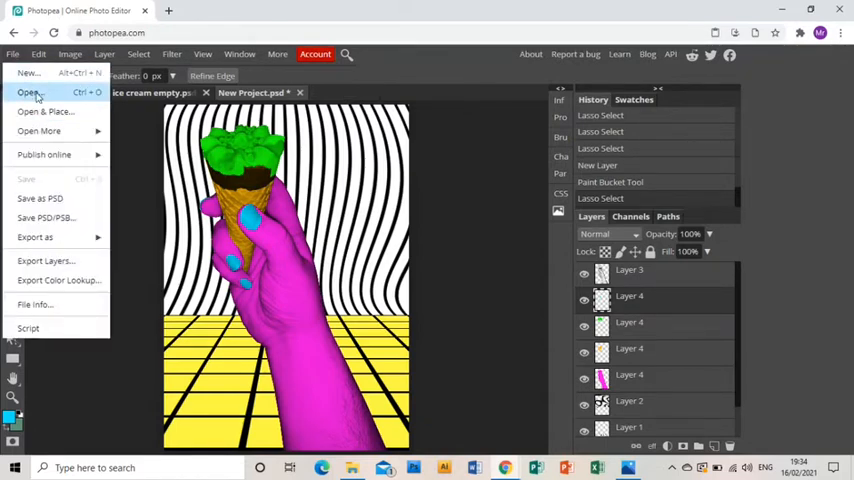
pyautogui.click(28, 92)
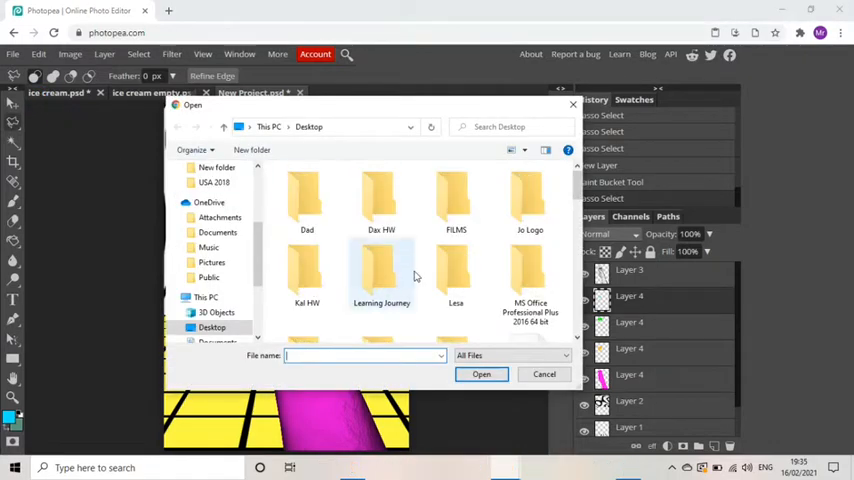
pyautogui.scroll(-3)
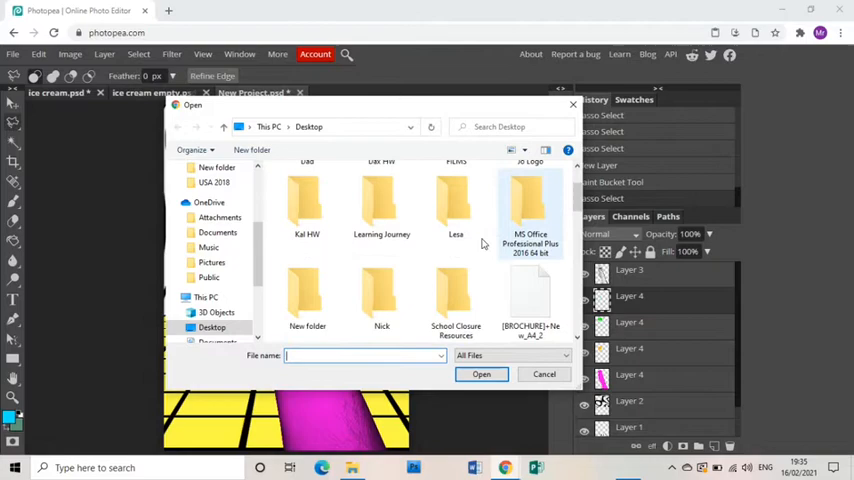
pyautogui.scroll(-3)
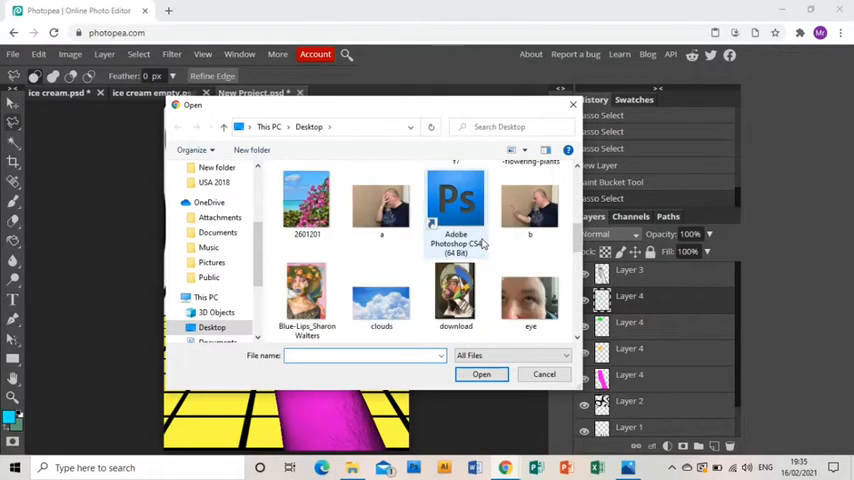
pyautogui.doubleClick(380, 292)
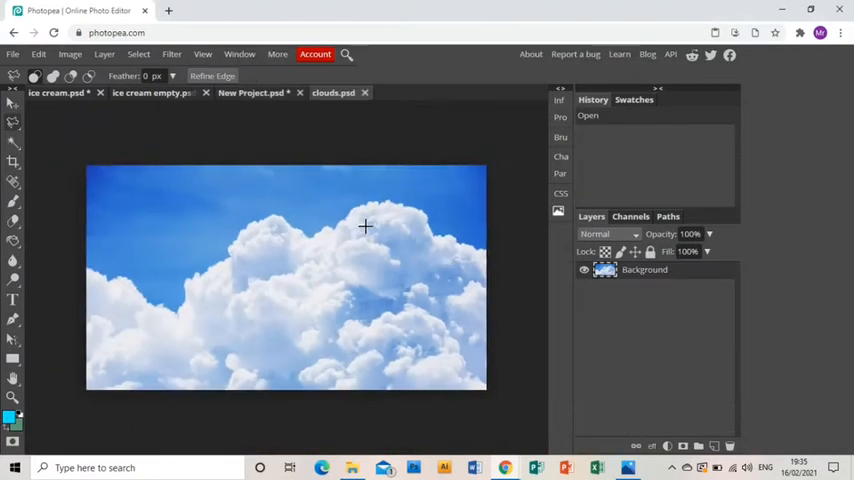
# Make an oval selection over an area of the clouds photo with the Ellipse Select tool
pyautogui.click(12, 104)
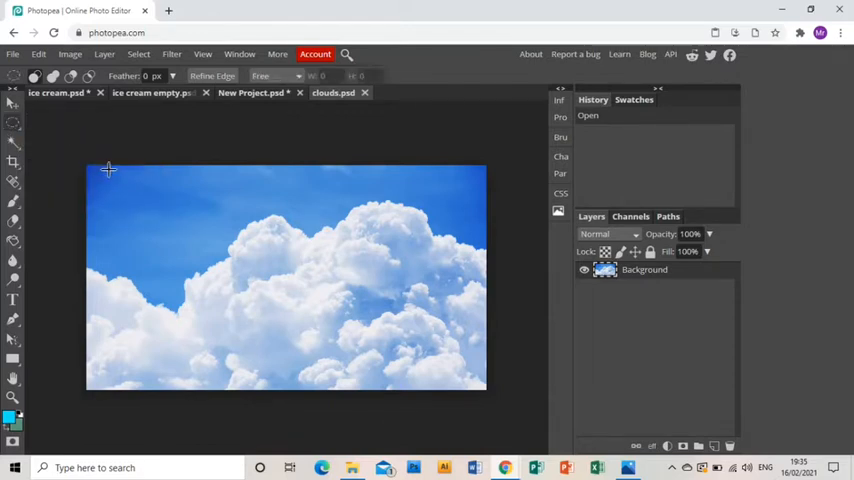
pyautogui.moveTo(320, 168)
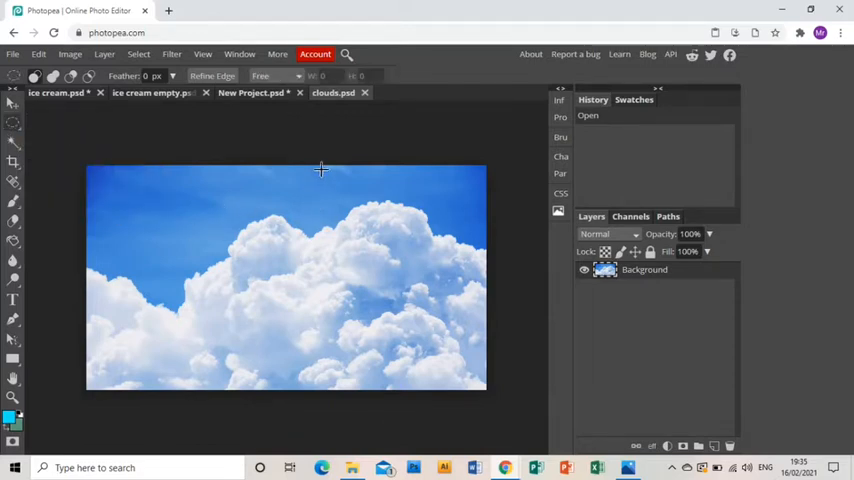
pyautogui.moveTo(320, 168); pyautogui.dragTo(456, 324)
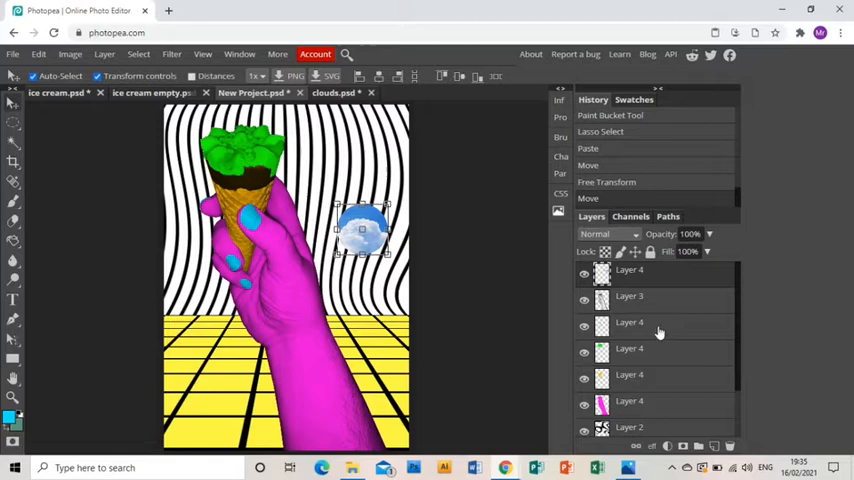
# Merge the selected collage layers into one, leaving a five-layer stack
pyautogui.click(604, 232)
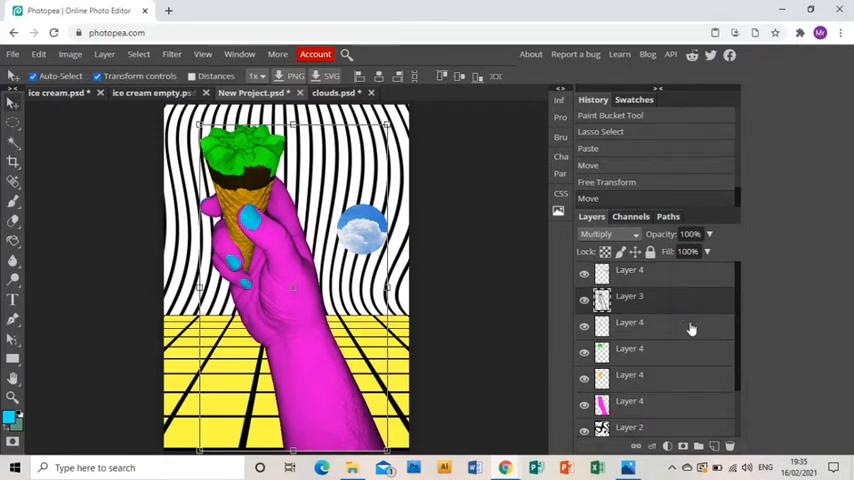
pyautogui.moveTo(666, 392)
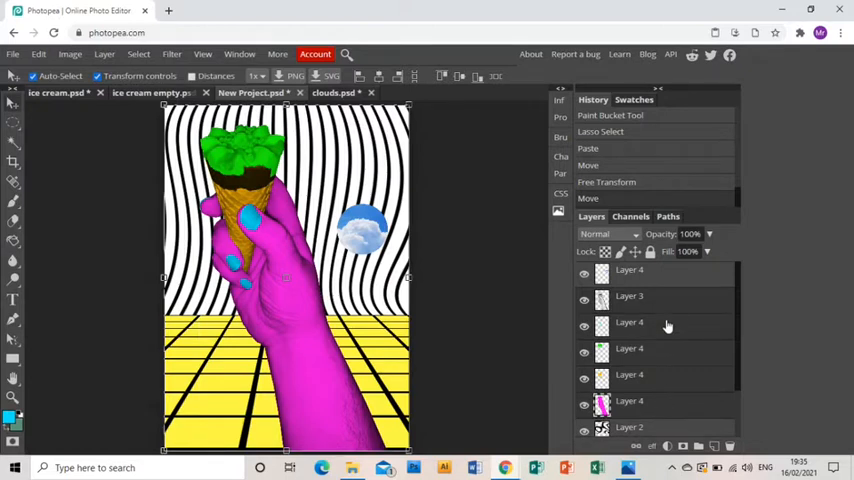
pyautogui.rightClick(628, 322)
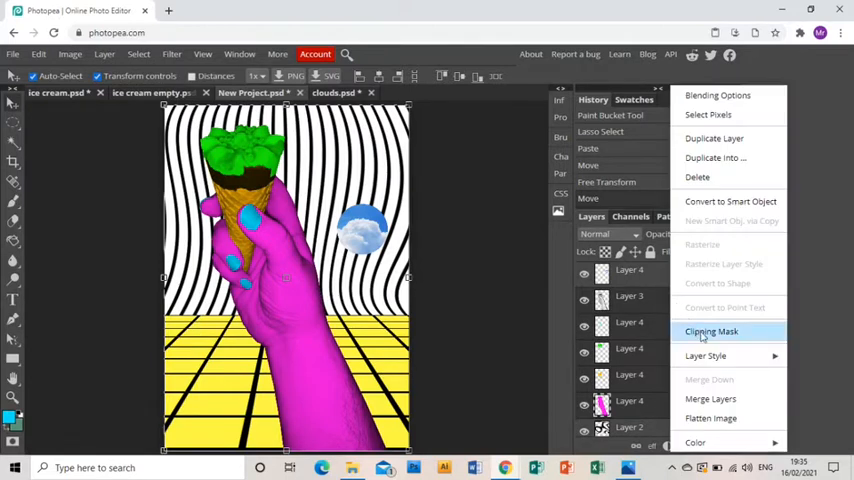
pyautogui.click(712, 400)
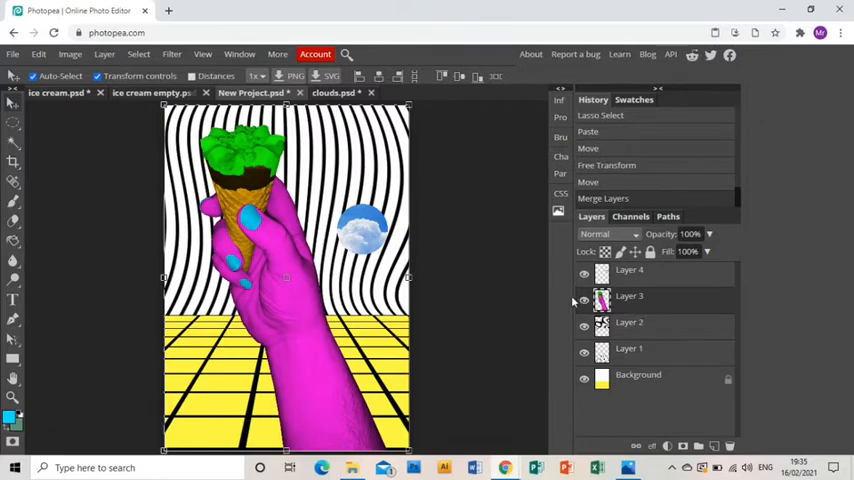
pyautogui.moveTo(476, 288)
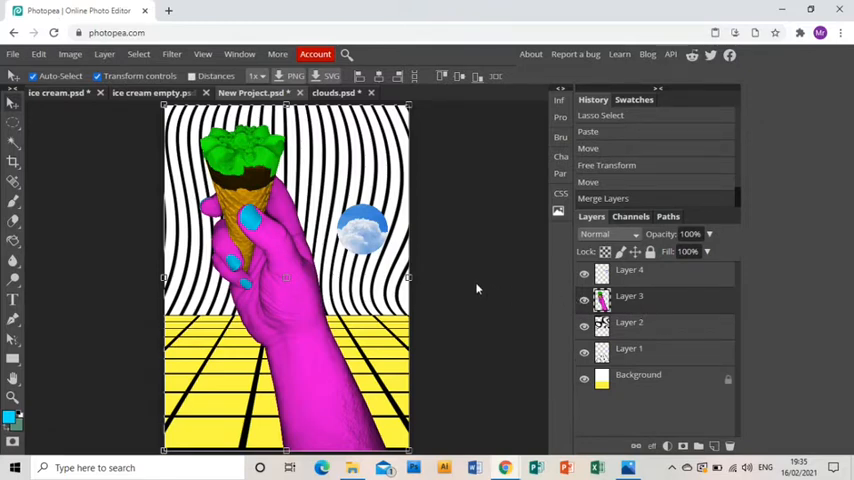
pyautogui.moveTo(464, 268)
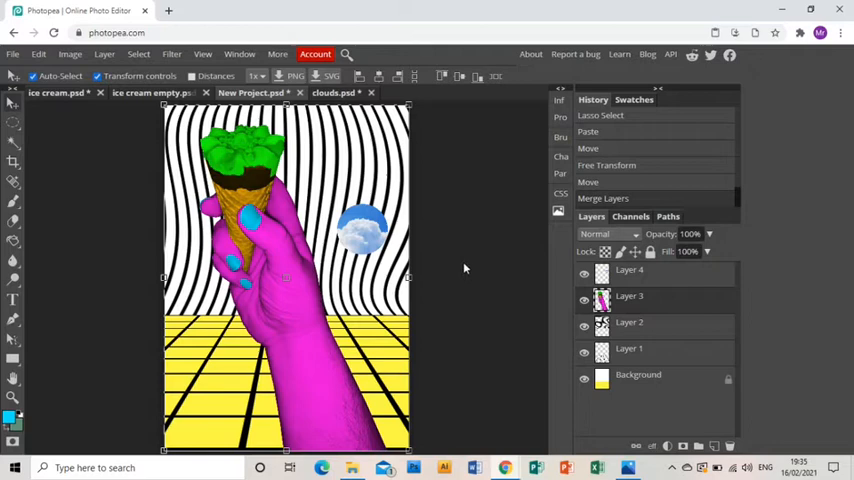
pyautogui.moveTo(440, 236)
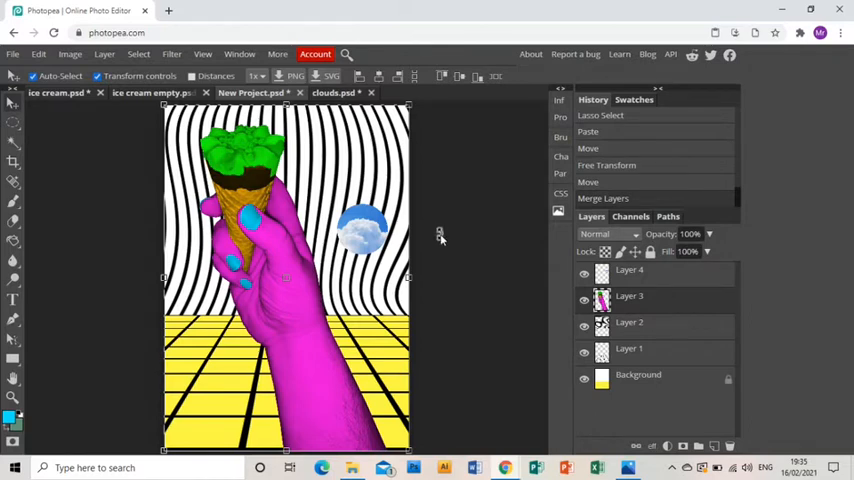
pyautogui.moveTo(488, 250)
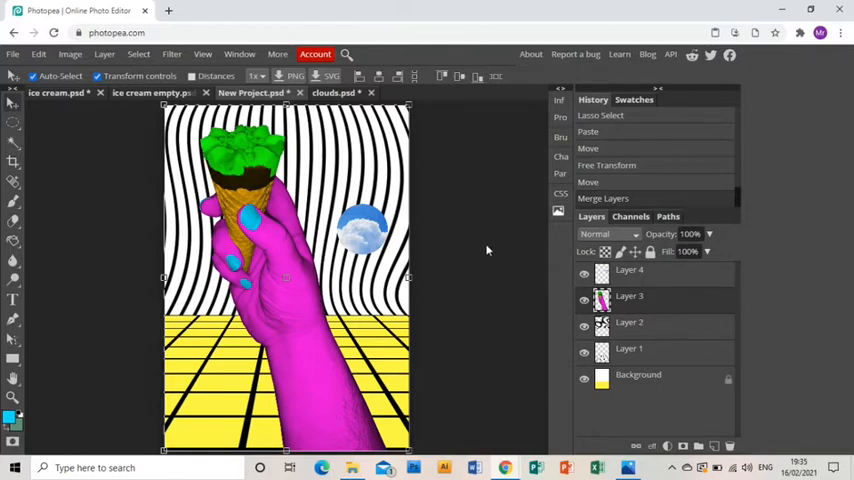
pyautogui.moveTo(476, 252)
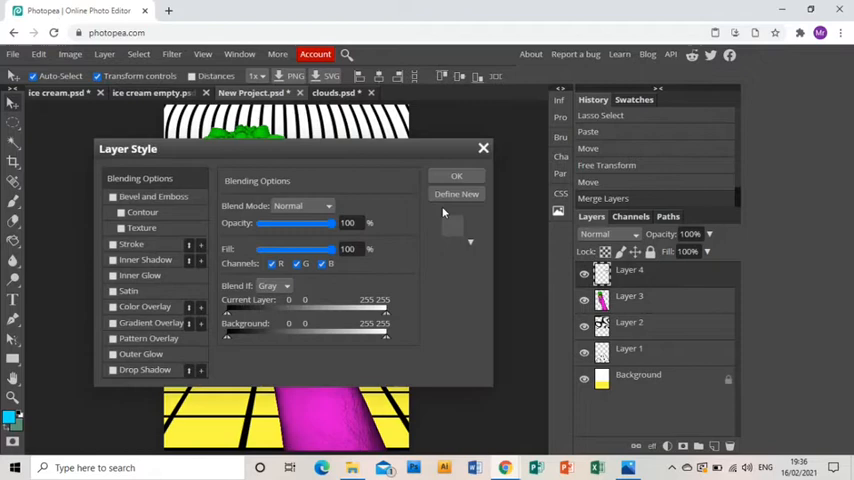
pyautogui.moveTo(142, 288)
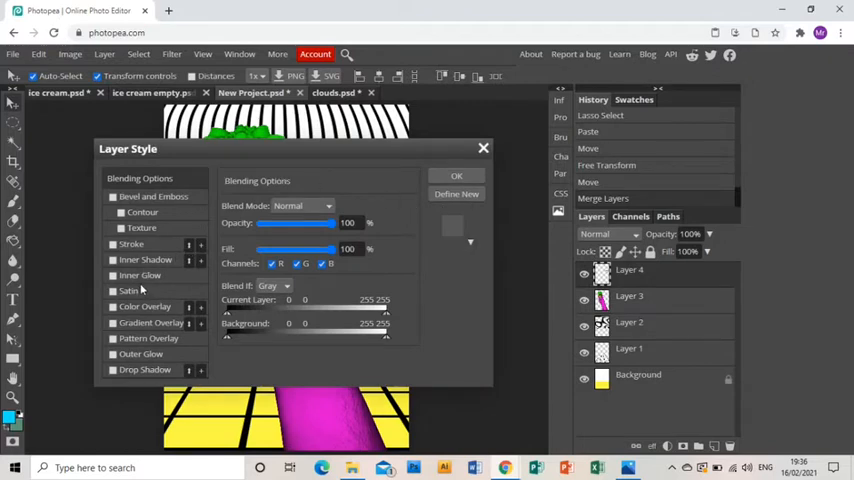
# Choose an effect in Layer Style for the round cloud piece
pyautogui.click(132, 244)
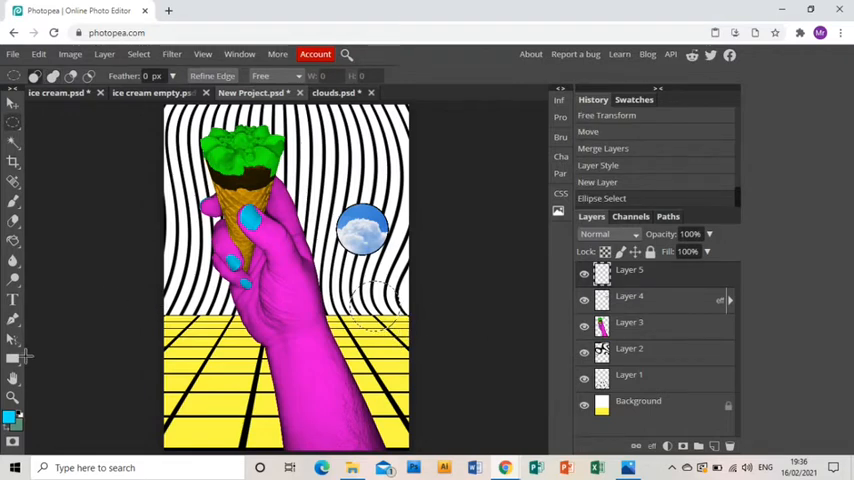
# Set the fill colour to red in the Color Picker for the new circle
pyautogui.click(8, 416)
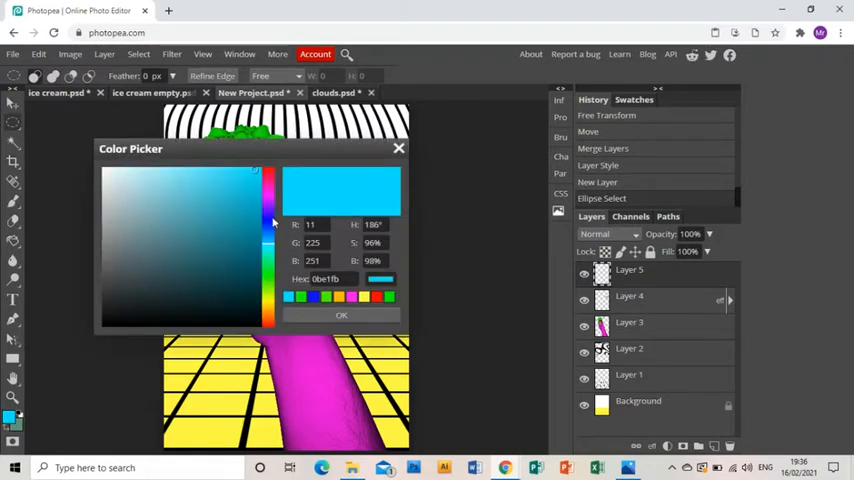
pyautogui.moveTo(270, 230); pyautogui.dragTo(270, 178)
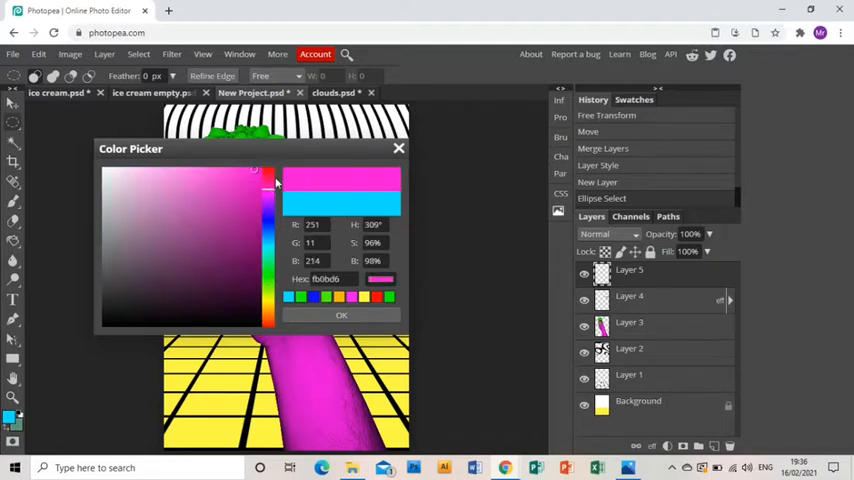
pyautogui.click(340, 316)
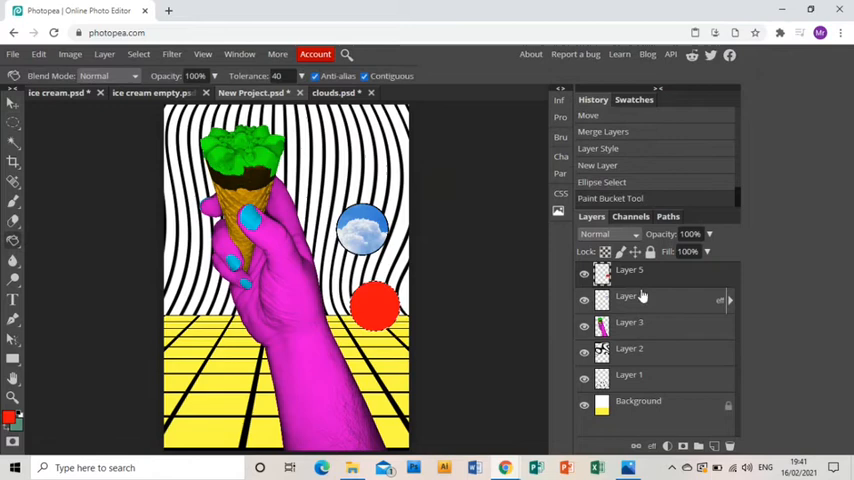
pyautogui.rightClick(628, 296)
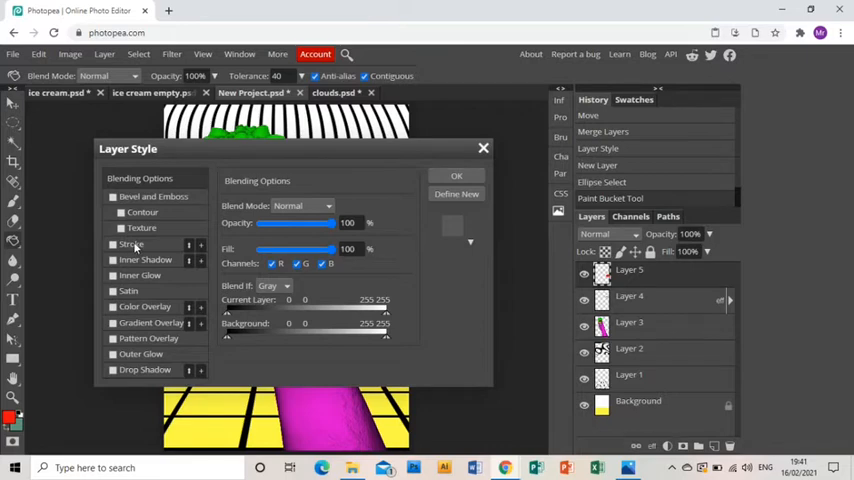
# Add an outline effect to the red circle's layer style and confirm it
pyautogui.click(112, 244)
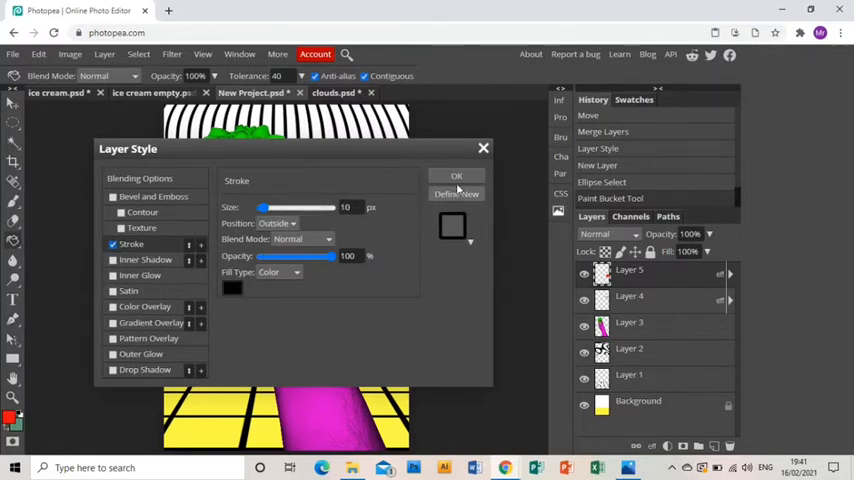
pyautogui.click(456, 176)
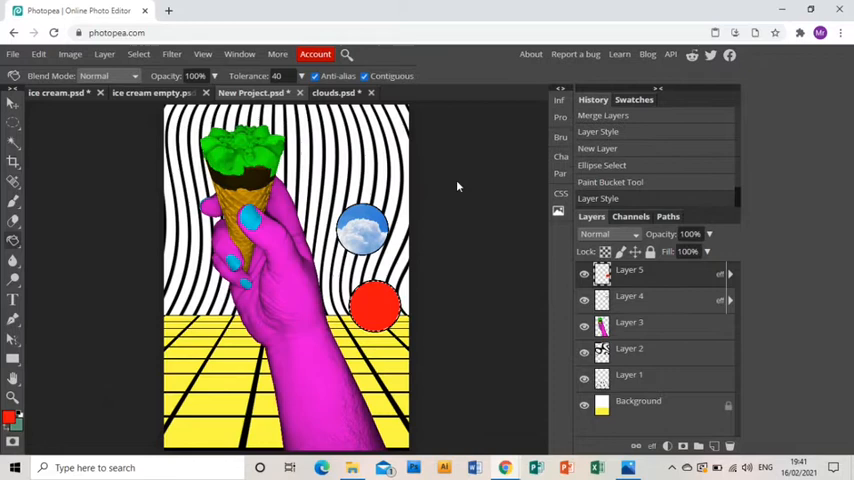
pyautogui.moveTo(670, 290)
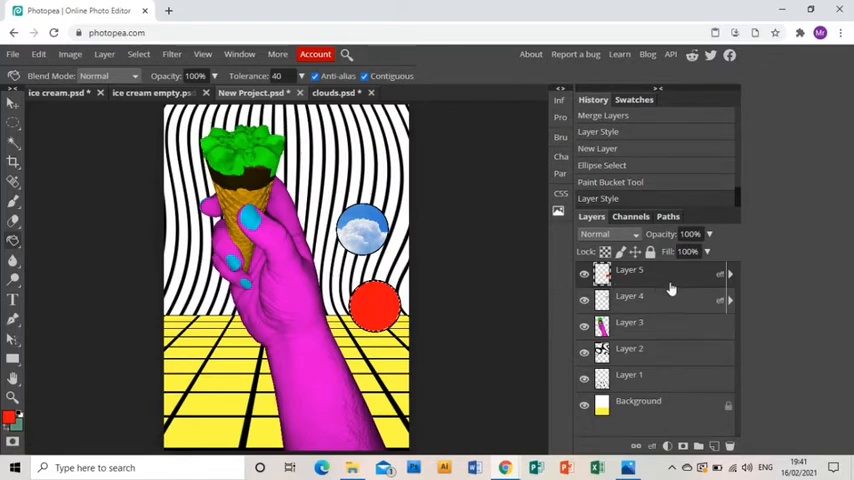
pyautogui.rightClick(628, 270)
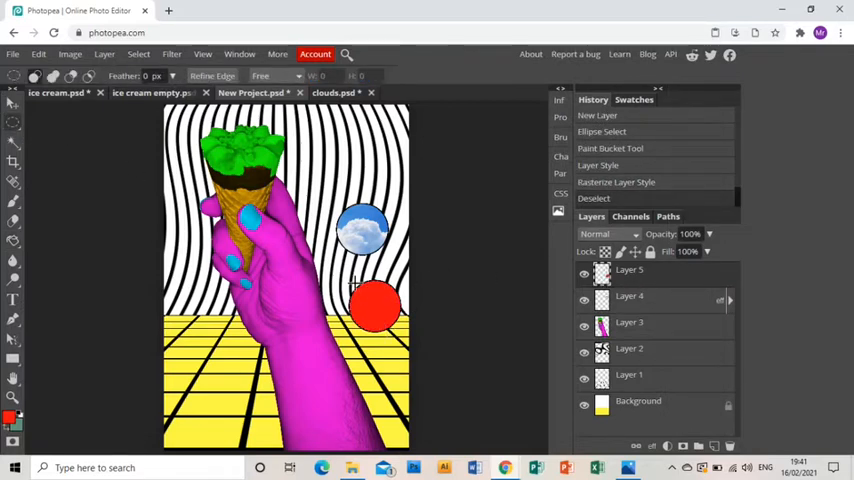
# Duplicate the red circle layer and move the resized copy to the lower left
pyautogui.rightClick(628, 270)
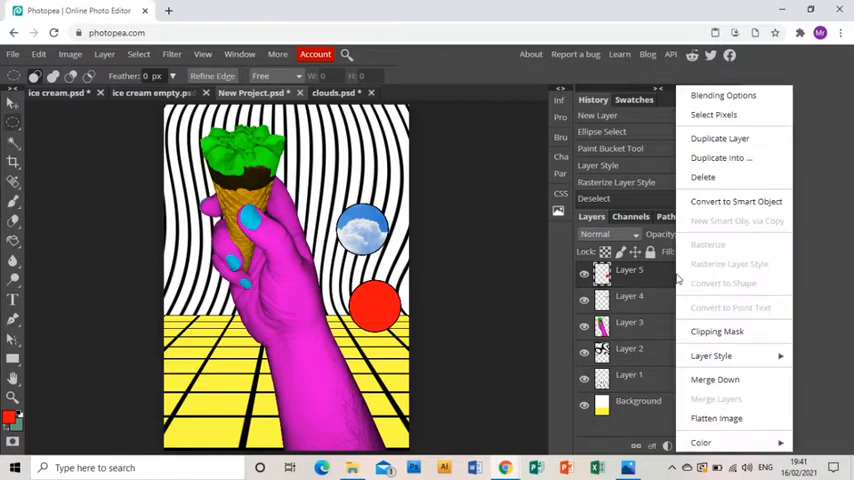
pyautogui.click(720, 138)
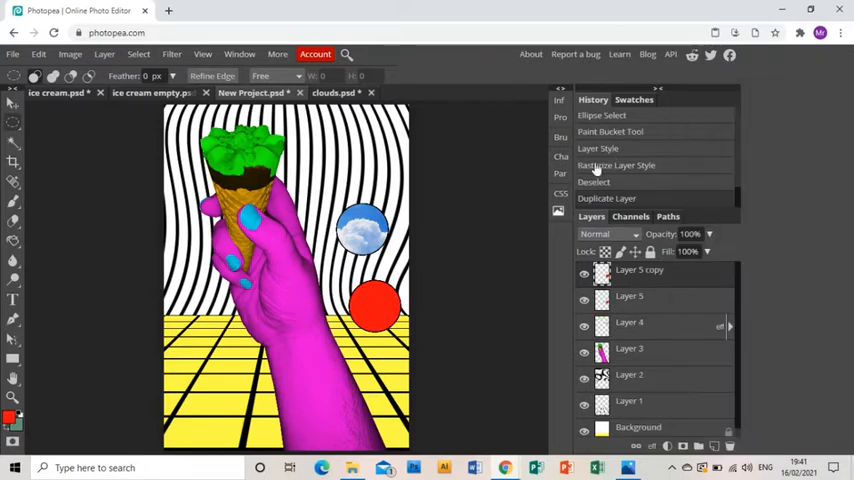
pyautogui.click(14, 104)
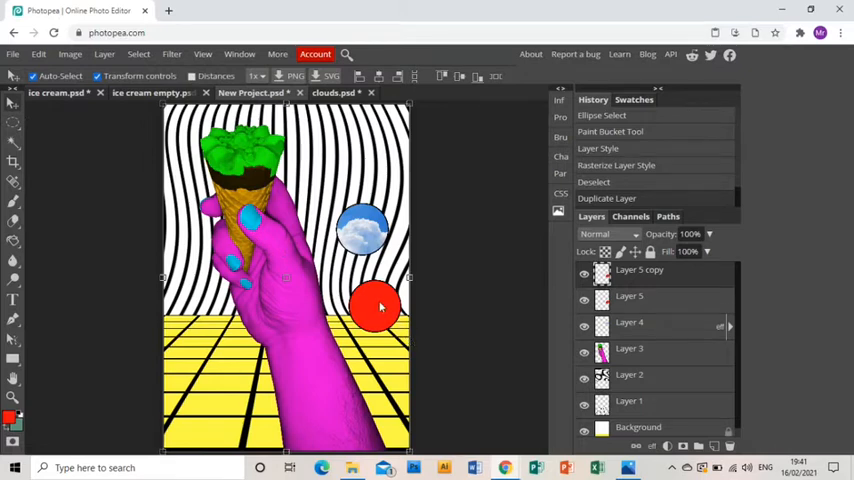
pyautogui.moveTo(380, 308); pyautogui.dragTo(200, 404)
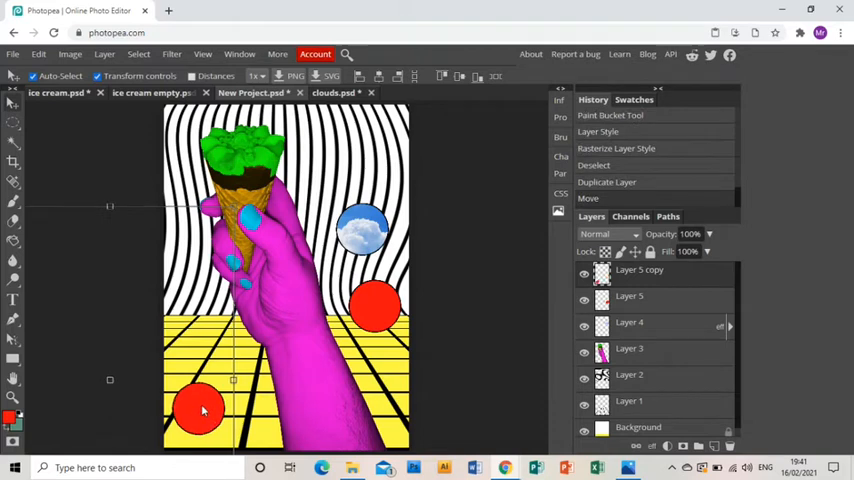
pyautogui.press('Ctrl+t')
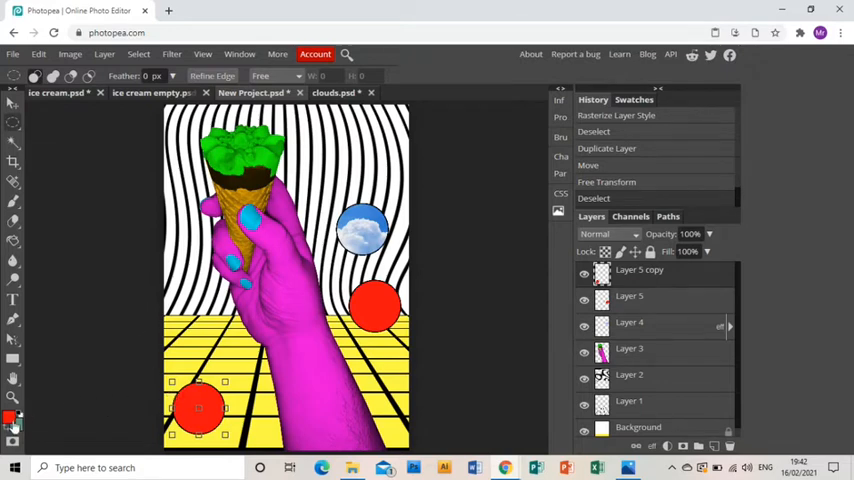
# Fill the lower-left circle copy with blue using the Paint Bucket
pyautogui.click(12, 412)
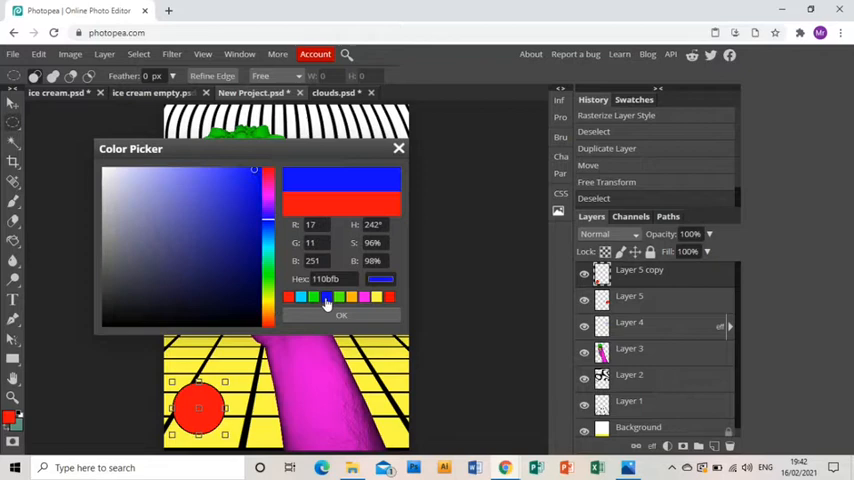
pyautogui.click(340, 316)
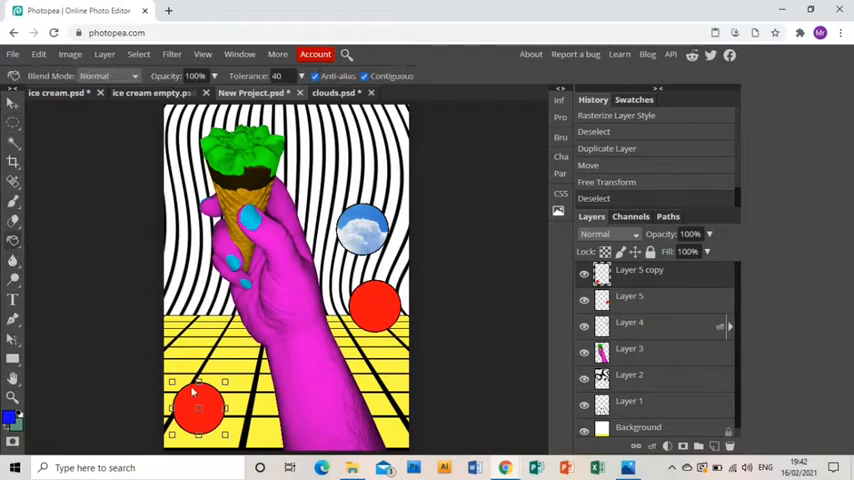
pyautogui.click(198, 408)
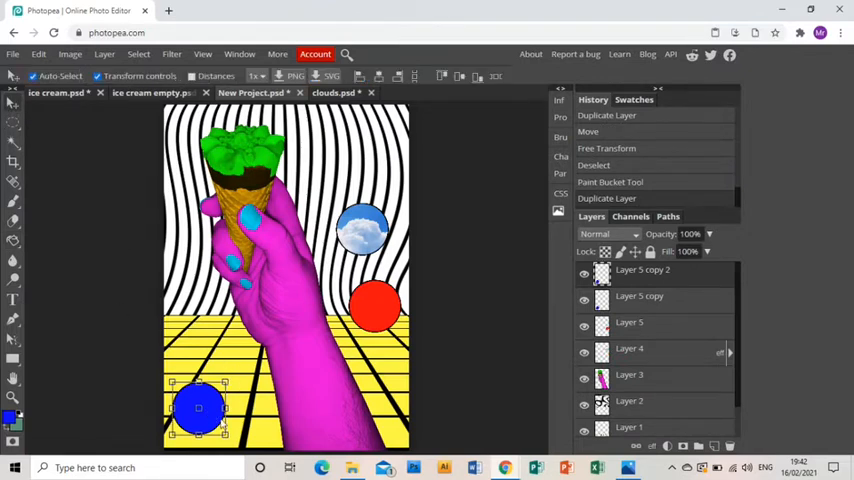
# Move the new circle copy beside the blue one and fill it pale cream
pyautogui.moveTo(198, 408); pyautogui.dragTo(234, 436)
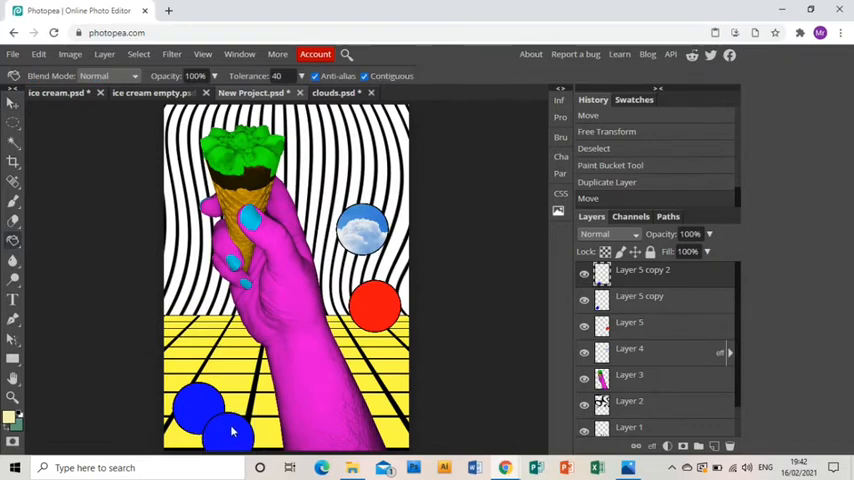
pyautogui.click(228, 432)
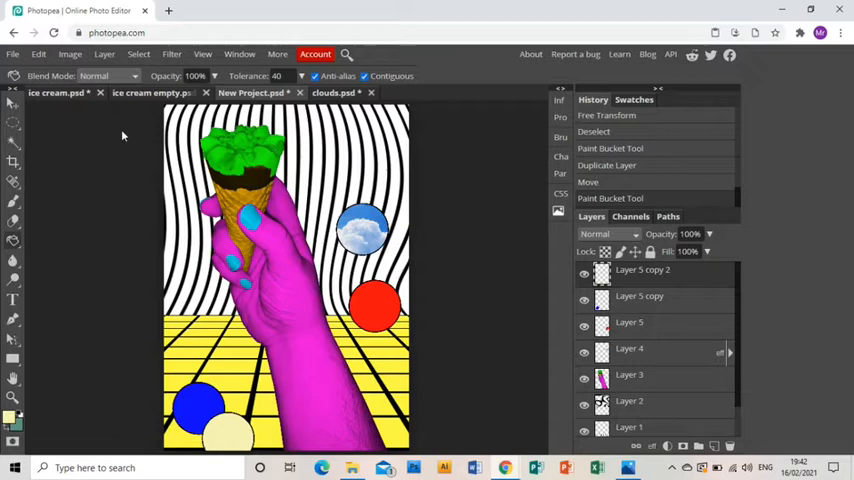
pyautogui.moveTo(410, 276)
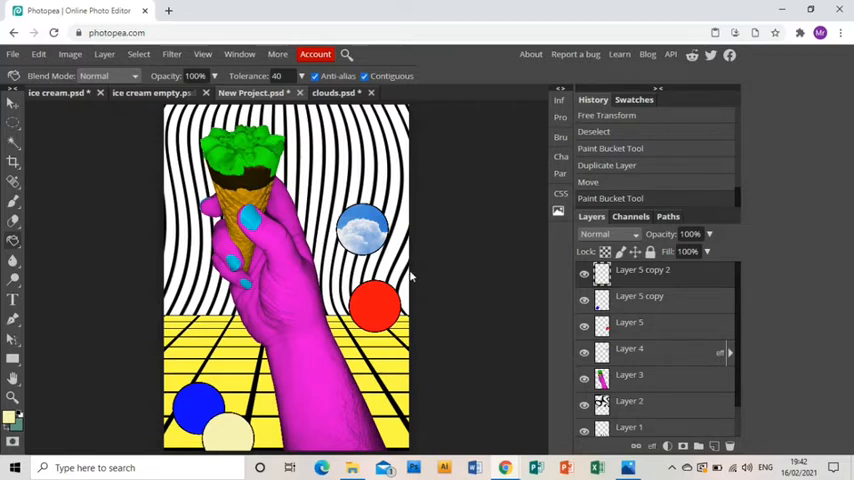
pyautogui.moveTo(396, 240)
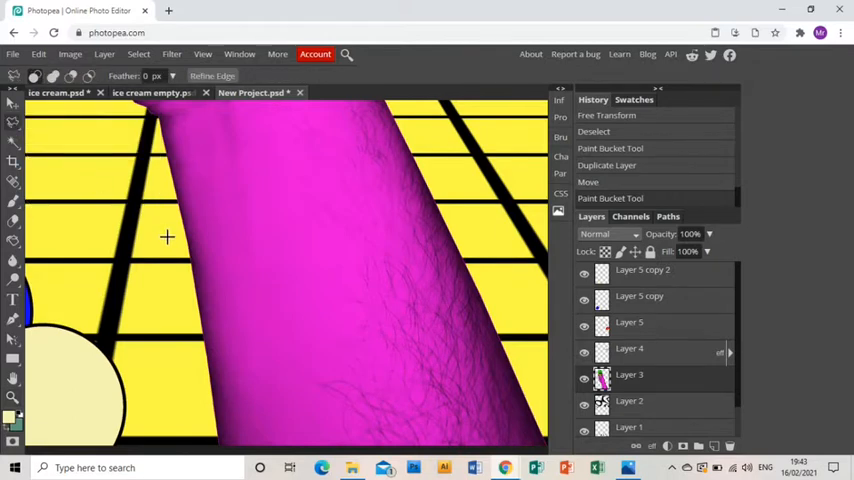
pyautogui.moveTo(200, 264)
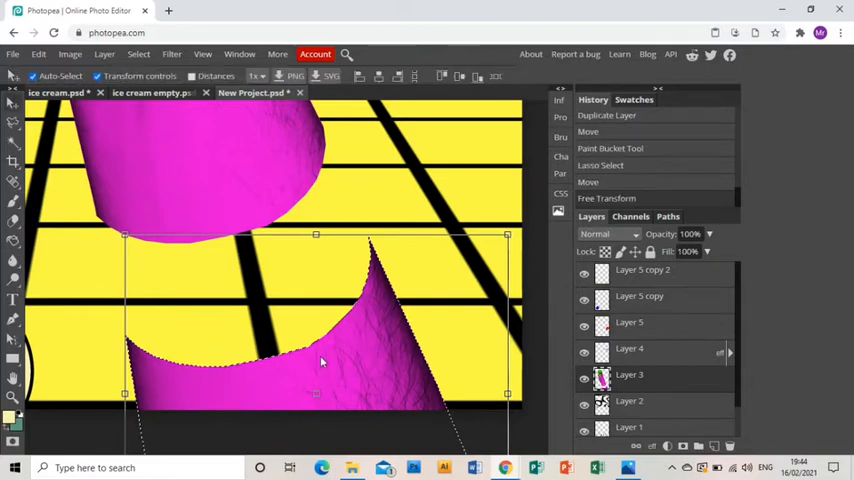
# Finish placing the separated upper piece of the pink arm apart from the rest
pyautogui.click(714, 446)
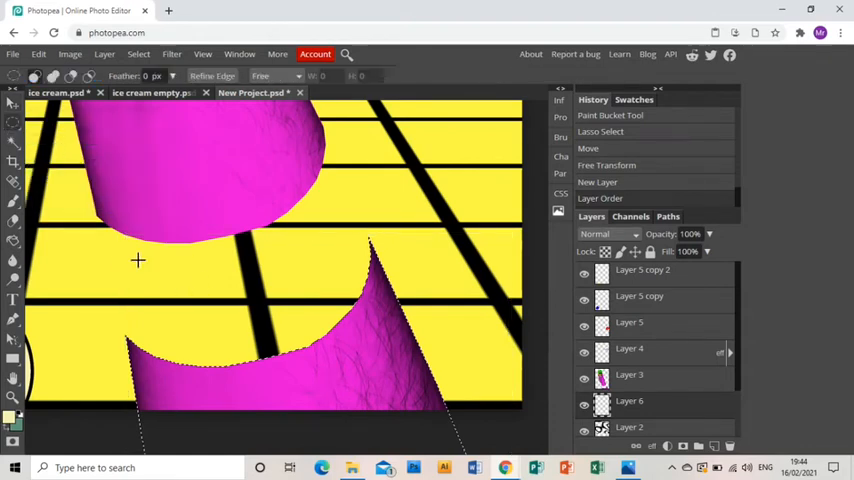
# Select an oval across the arm gap and fill it red with the Paint Bucket
pyautogui.moveTo(138, 260); pyautogui.dragTo(376, 390)
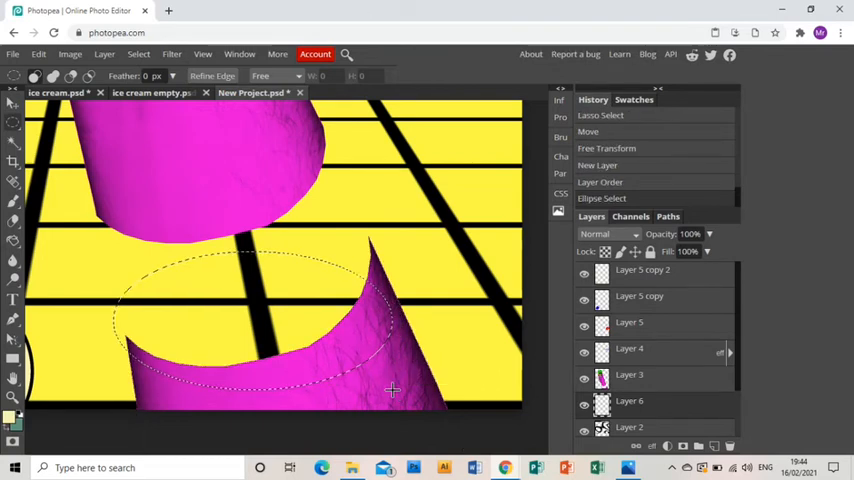
pyautogui.click(12, 416)
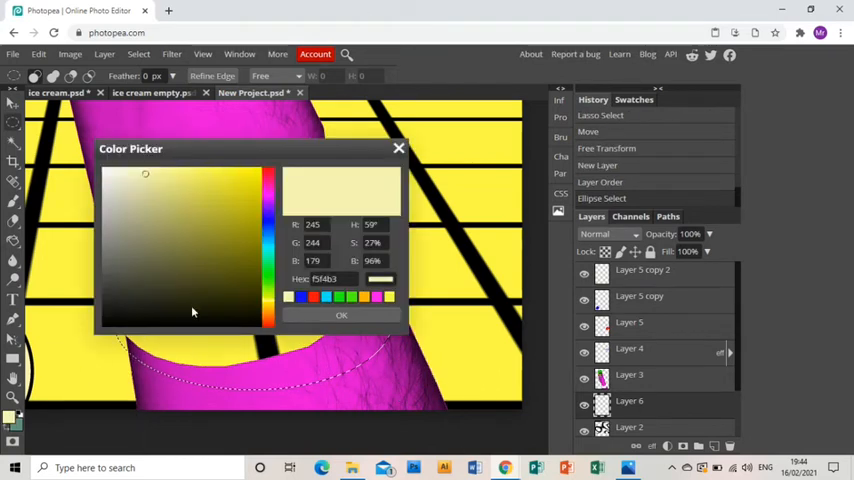
pyautogui.click(270, 172)
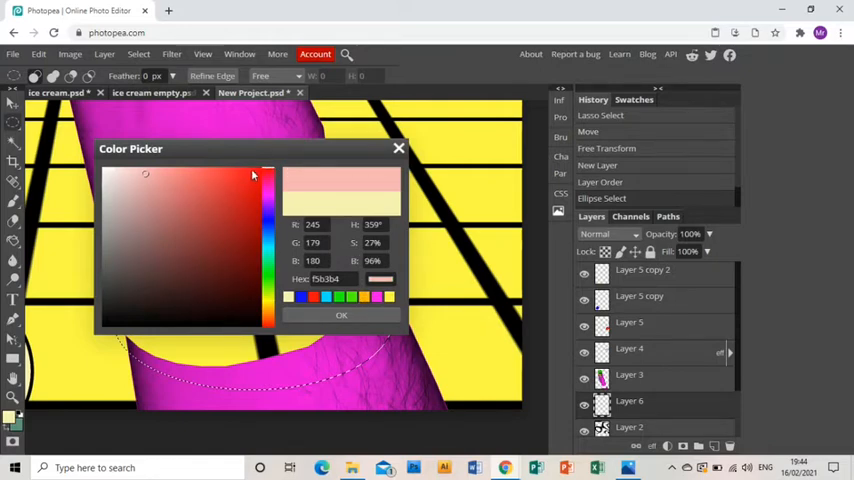
pyautogui.click(340, 316)
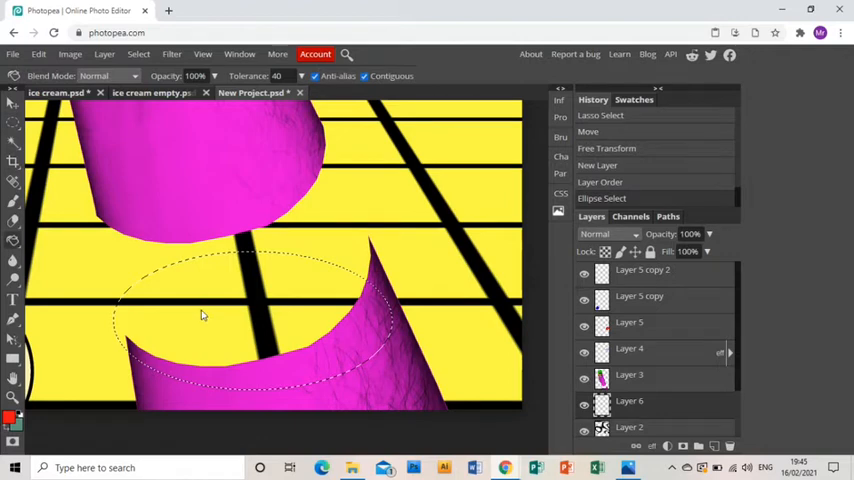
pyautogui.click(230, 320)
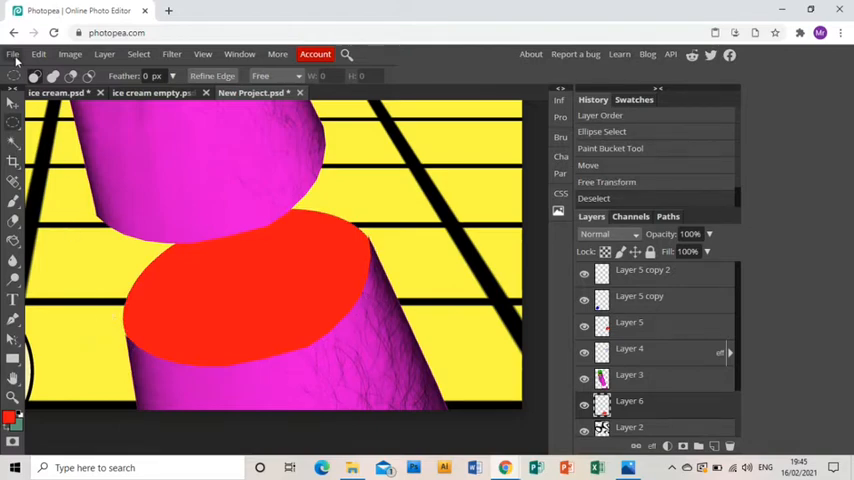
# Open the eye photo as a separate document, trace a selection around the eye and return to the collage
pyautogui.click(12, 54)
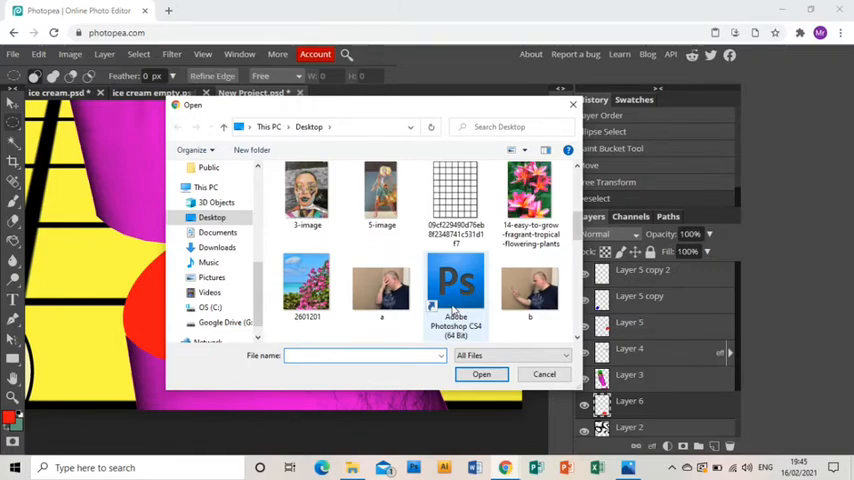
pyautogui.click(480, 372)
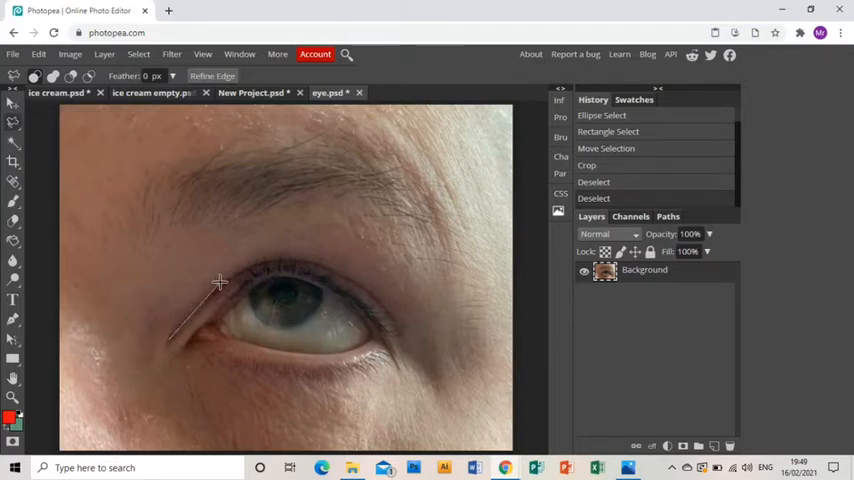
pyautogui.moveTo(220, 280); pyautogui.dragTo(280, 256)
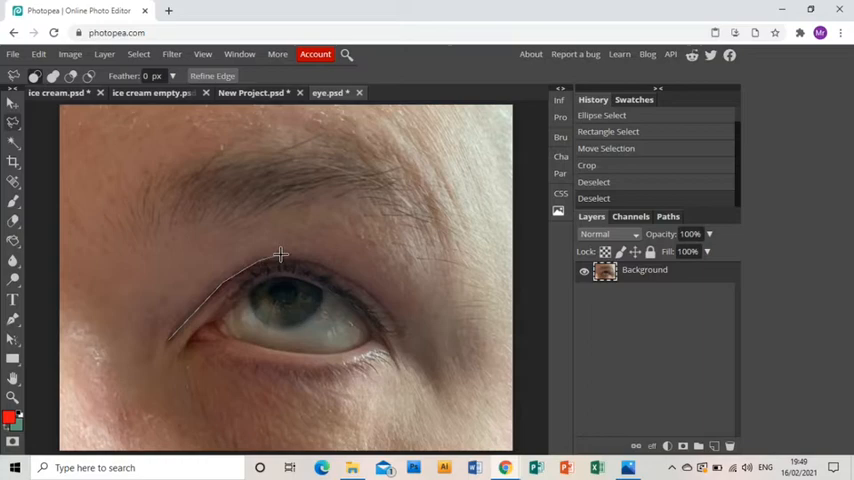
pyautogui.moveTo(280, 256); pyautogui.dragTo(356, 284)
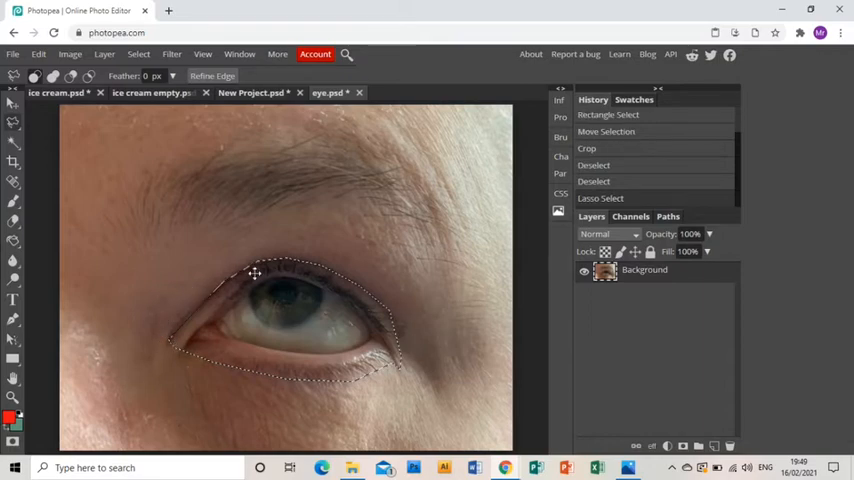
pyautogui.moveTo(256, 280)
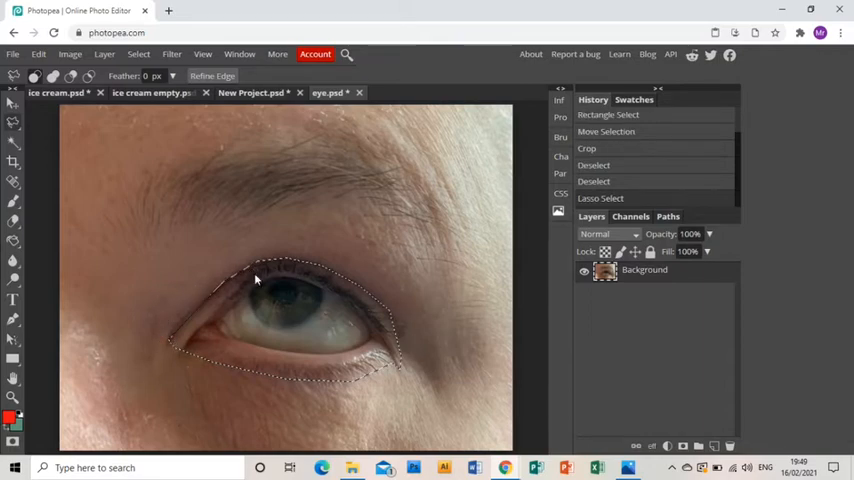
pyautogui.click(252, 92)
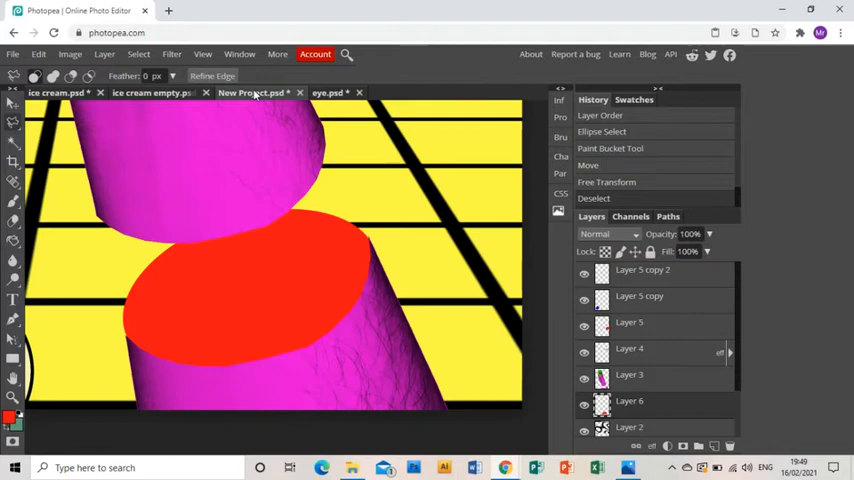
pyautogui.moveTo(486, 312)
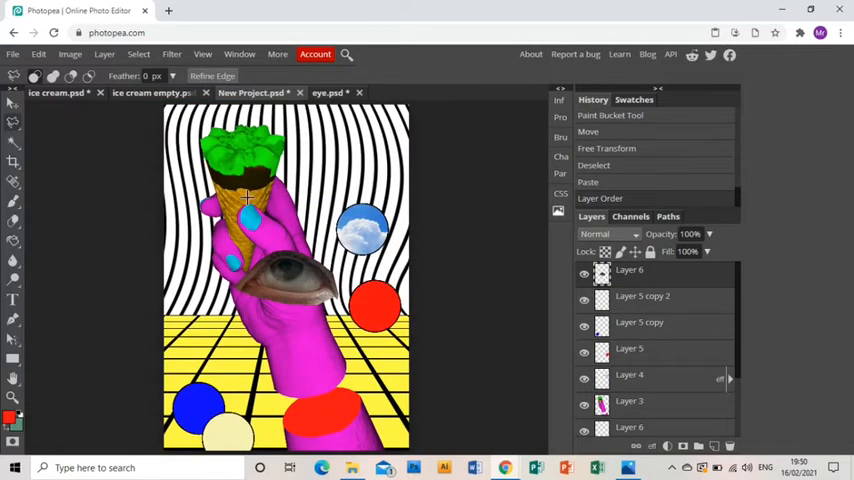
# Move and scale the pasted eye layer down so it sits inside the red ellipse
pyautogui.click(14, 104)
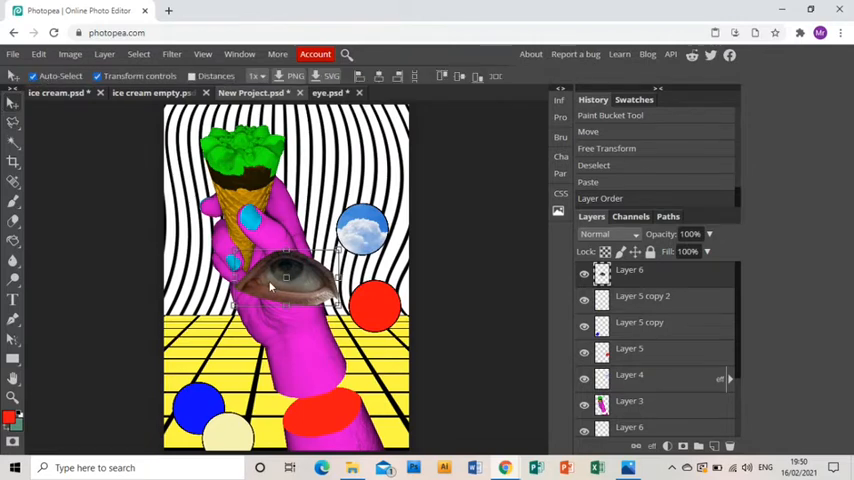
pyautogui.moveTo(284, 280); pyautogui.dragTo(320, 400)
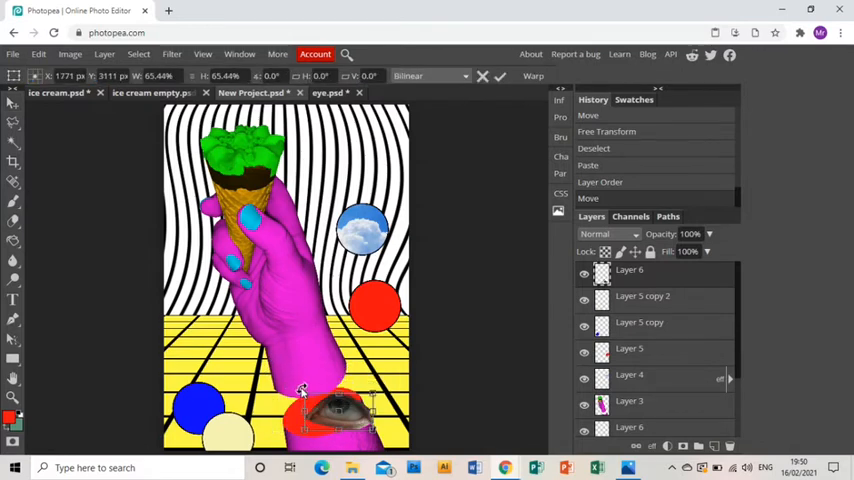
pyautogui.moveTo(302, 390); pyautogui.dragTo(330, 420)
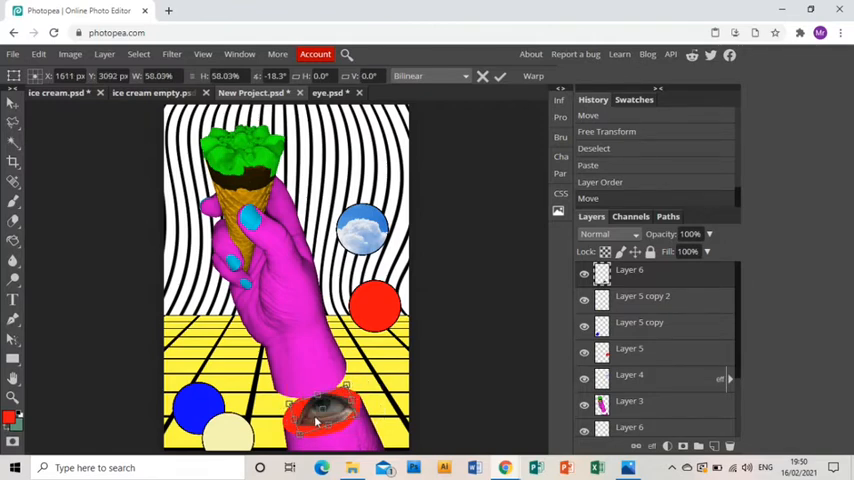
pyautogui.moveTo(320, 410); pyautogui.dragTo(310, 420)
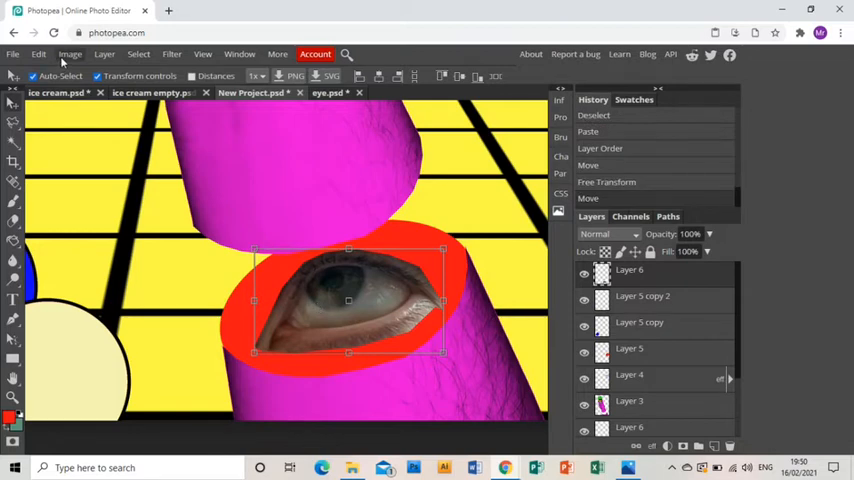
# Apply Black & White to the eye, then raise Brightness to about 105 and confirm
pyautogui.click(68, 54)
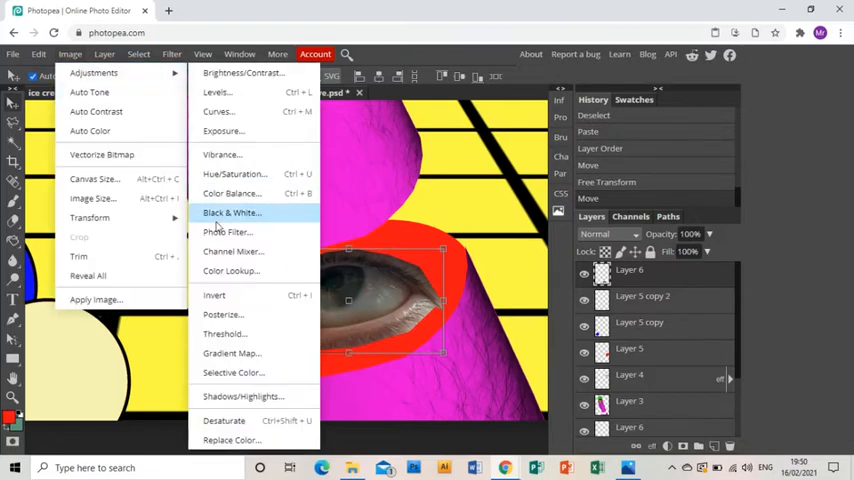
pyautogui.click(232, 212)
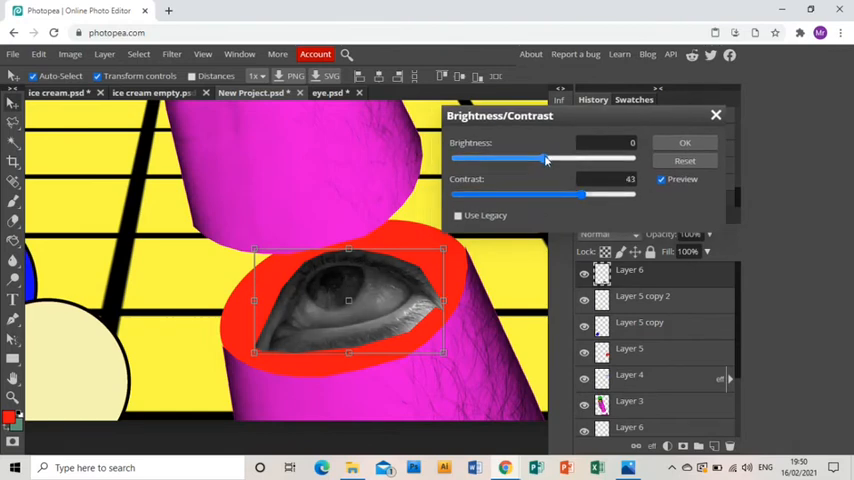
pyautogui.moveTo(544, 160); pyautogui.dragTo(598, 160)
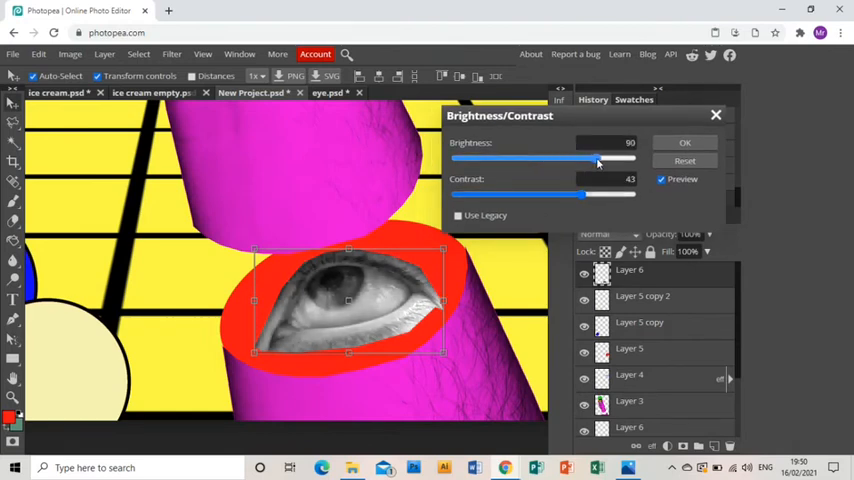
pyautogui.moveTo(598, 160); pyautogui.dragTo(612, 160)
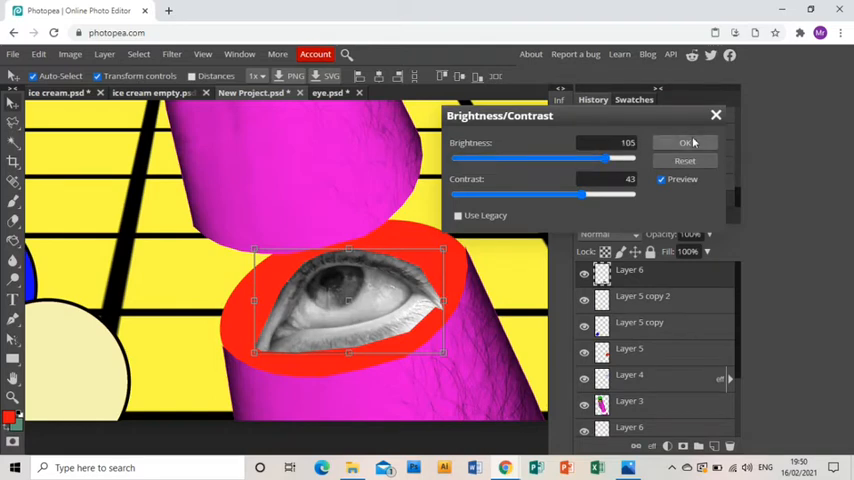
pyautogui.click(684, 142)
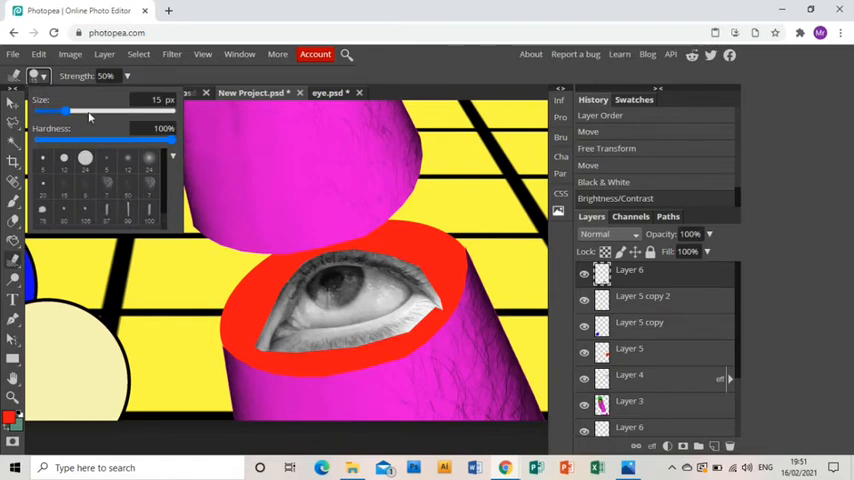
# Set the Smudge brush size and smudge the eye's edges into the red ellipse
pyautogui.moveTo(68, 110); pyautogui.dragTo(96, 110)
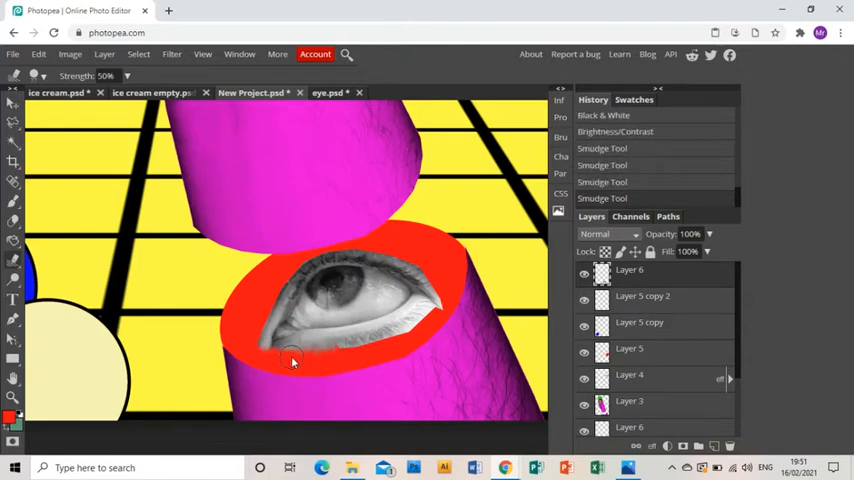
pyautogui.moveTo(292, 362); pyautogui.dragTo(336, 352)
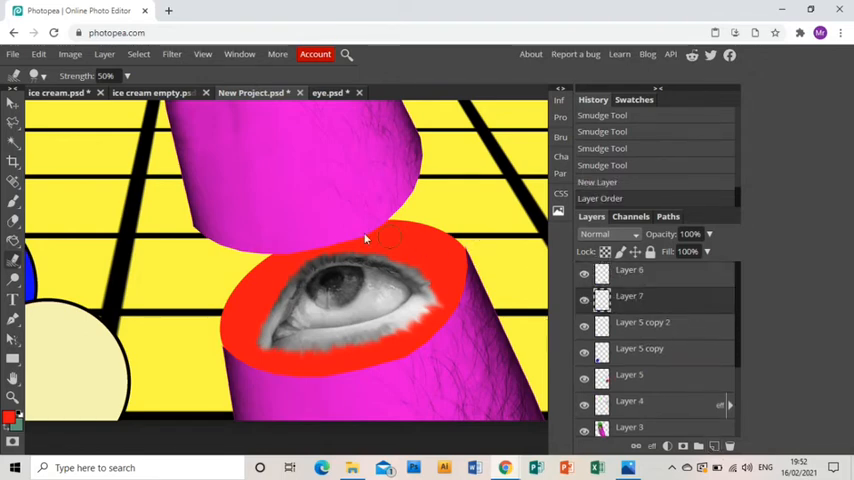
# Lasso the iris, switch the fill colour and fill the selection on the new layer
pyautogui.click(12, 104)
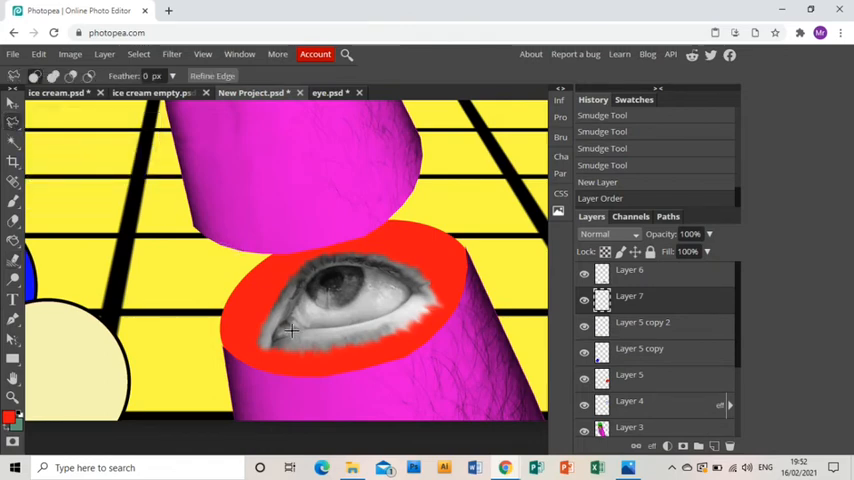
pyautogui.moveTo(328, 264)
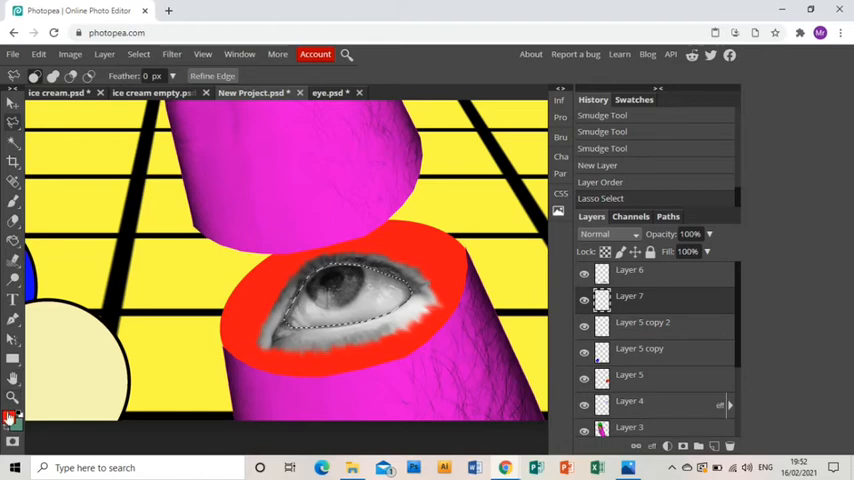
pyautogui.click(12, 418)
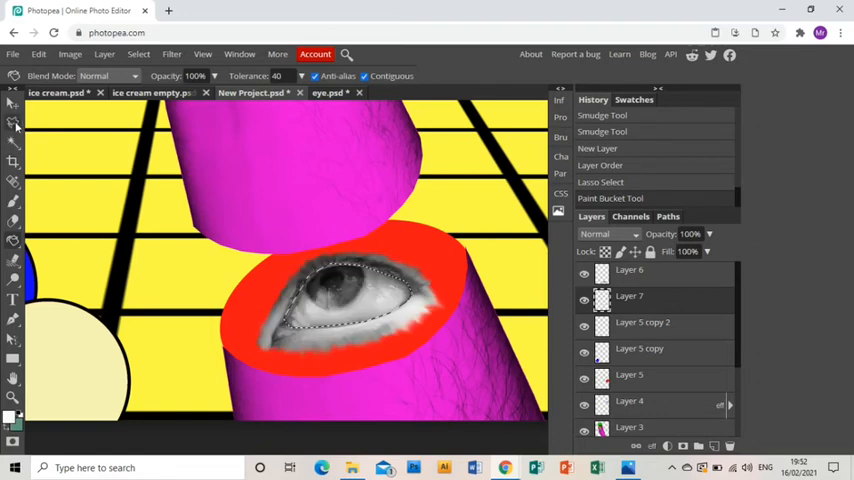
pyautogui.click(12, 122)
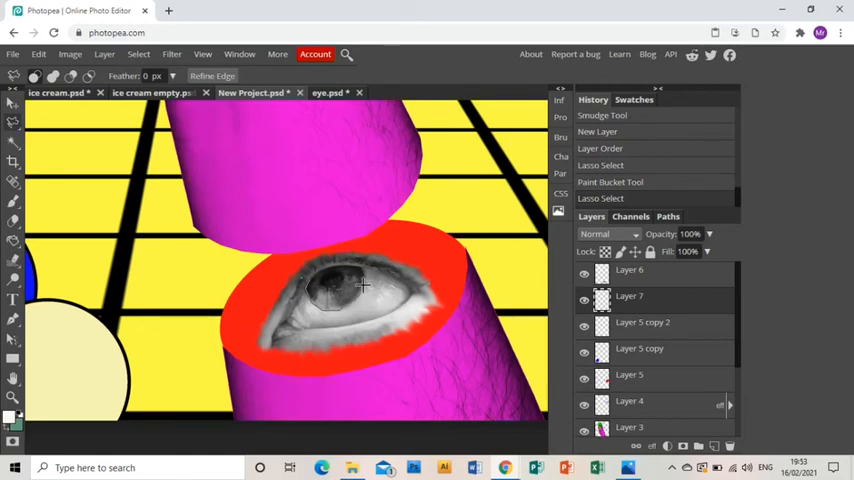
pyautogui.moveTo(350, 260)
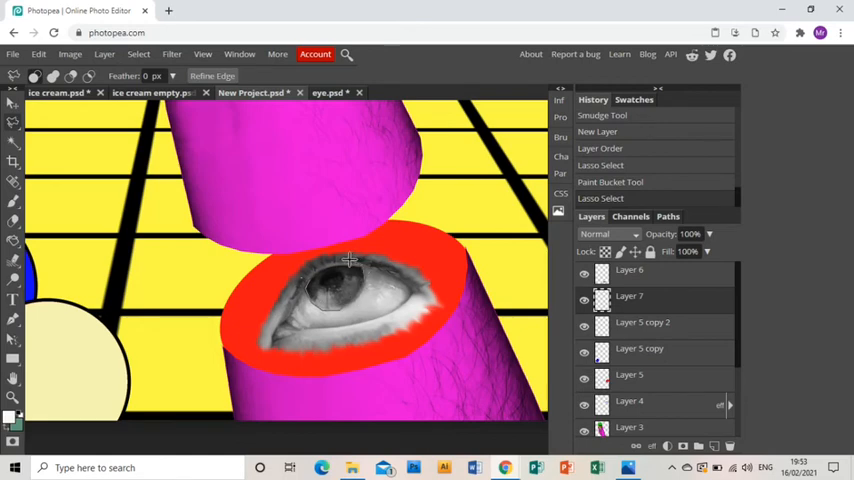
pyautogui.moveTo(318, 270)
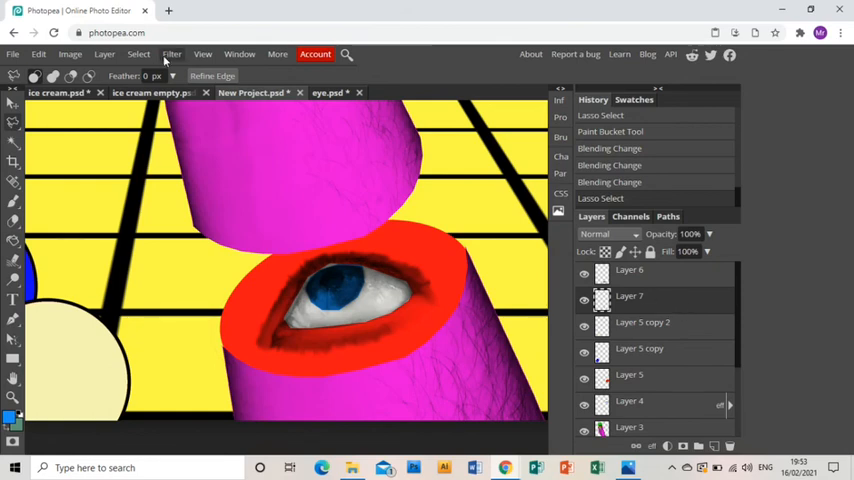
# Apply a Gaussian Blur of about 17 px radius to the iris colour layer
pyautogui.click(172, 54)
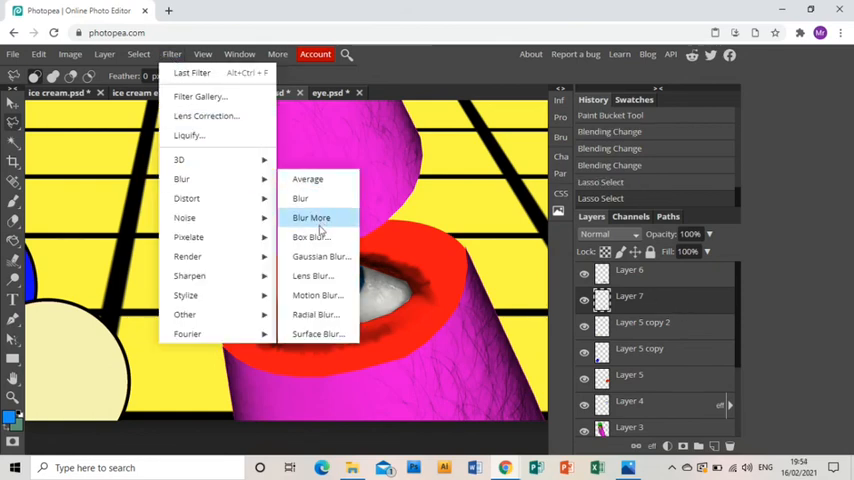
pyautogui.moveTo(320, 256)
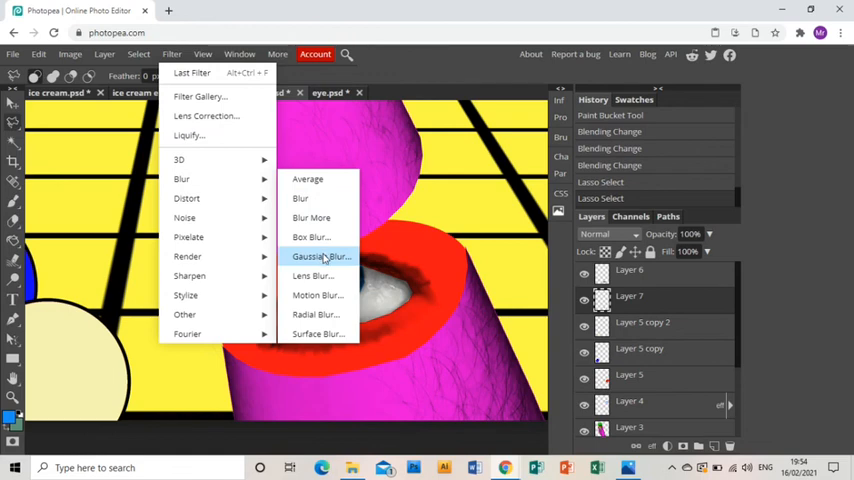
pyautogui.click(312, 256)
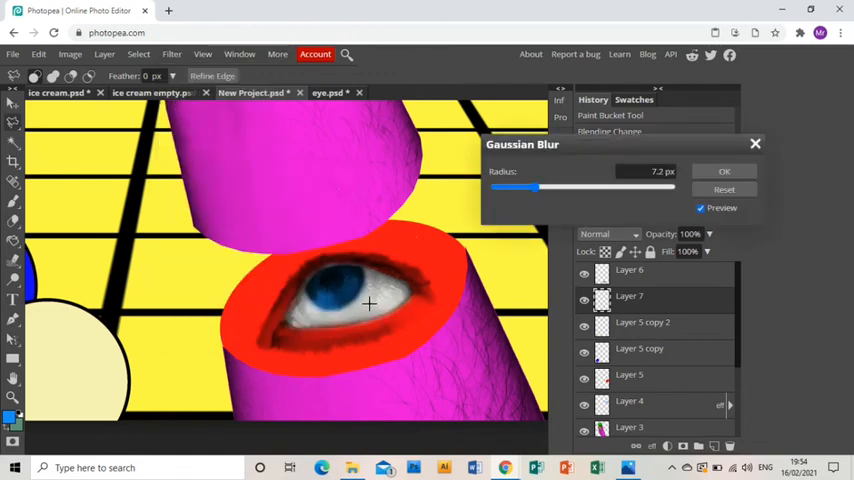
pyautogui.moveTo(520, 188); pyautogui.dragTo(550, 188)
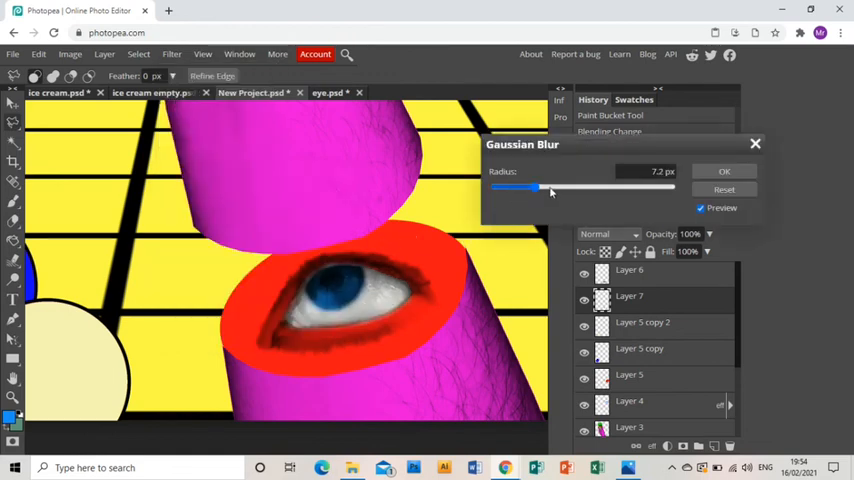
pyautogui.moveTo(540, 188); pyautogui.dragTo(560, 188)
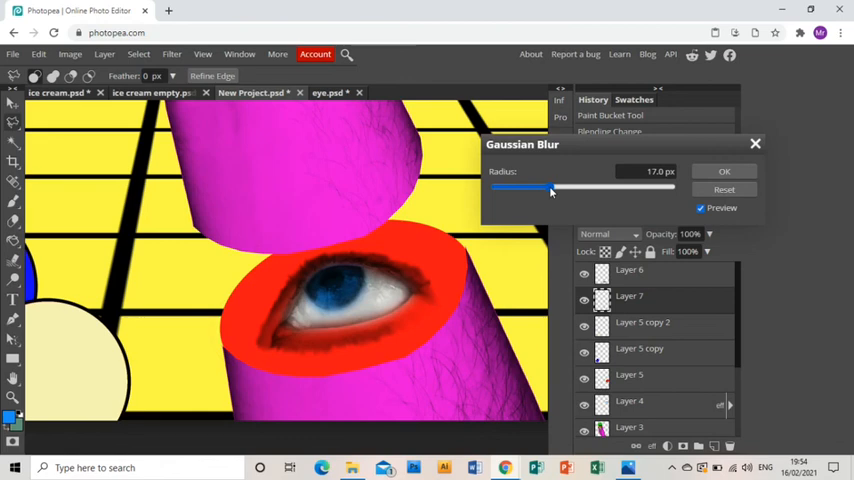
pyautogui.click(724, 172)
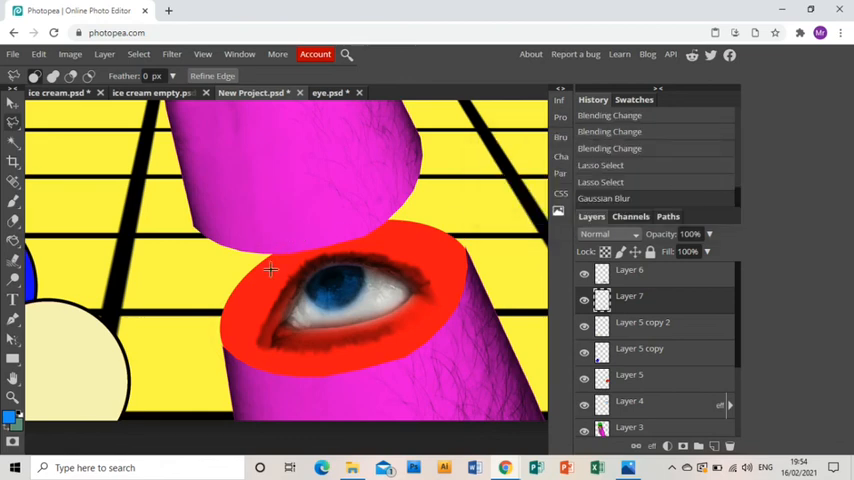